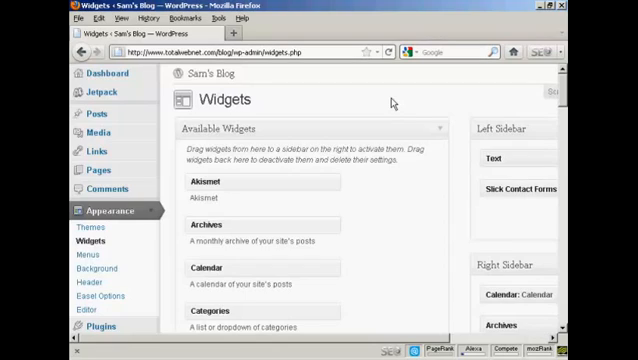
mouse_move(393, 102)
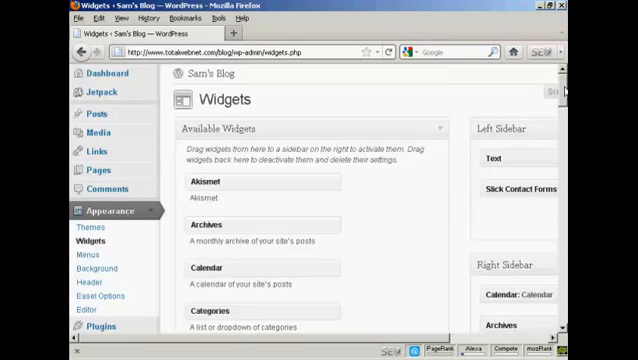
Drag a Text widget from Available Widgets into the Right Sidebar
scroll("down", 3)
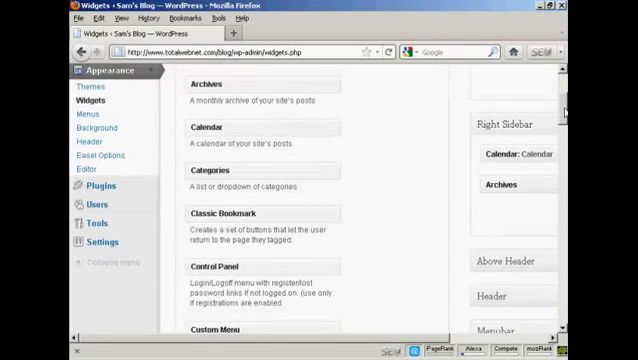
scroll("down", 3)
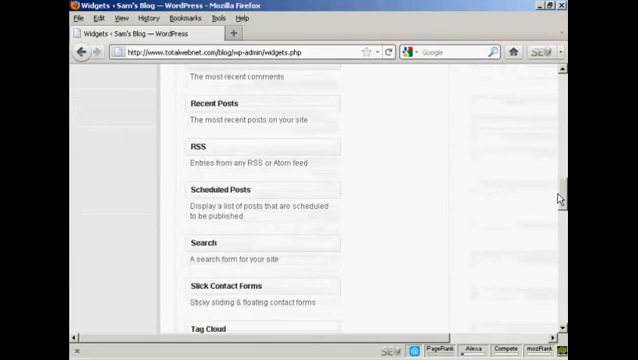
scroll("down", 3)
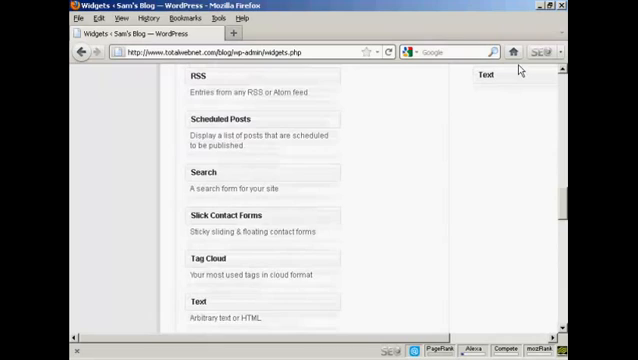
scroll("up", 3)
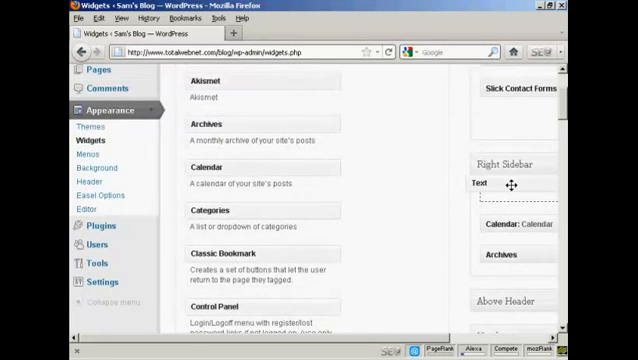
Title the Text widget 'Free Report' and paste the AWeber form script as its content
left_click(480, 182)
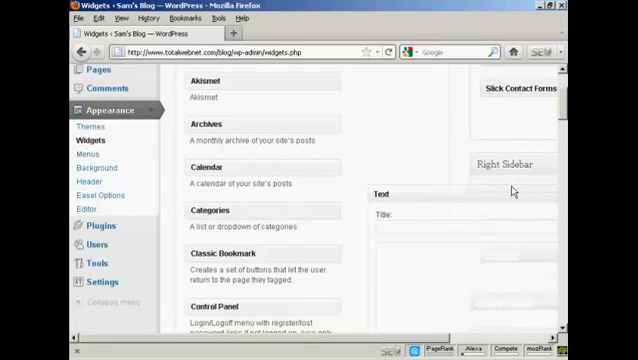
mouse_move(561, 111)
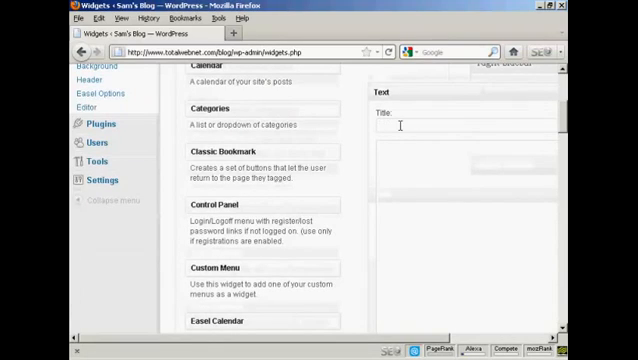
type("Free")
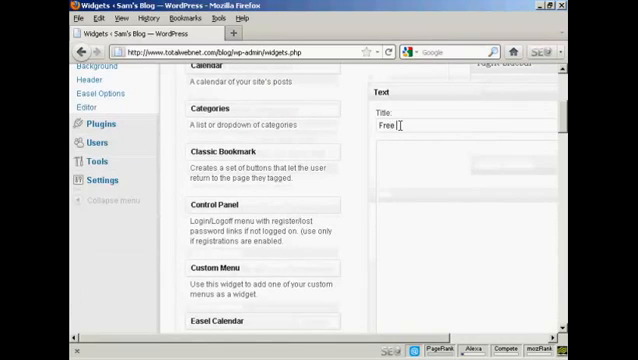
type("Report")
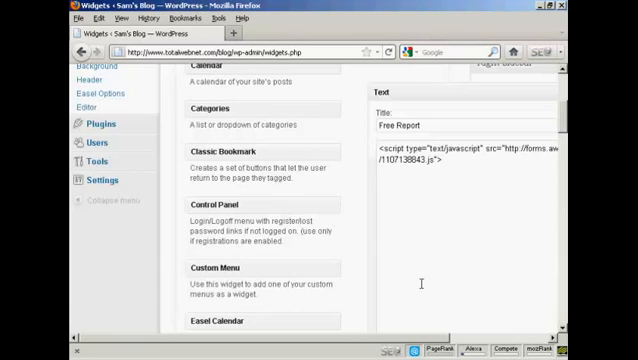
Save the Free Report widget in the Right Sidebar
scroll("down", 3)
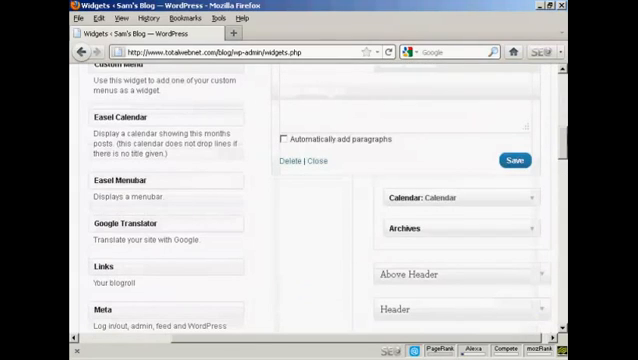
left_click(522, 160)
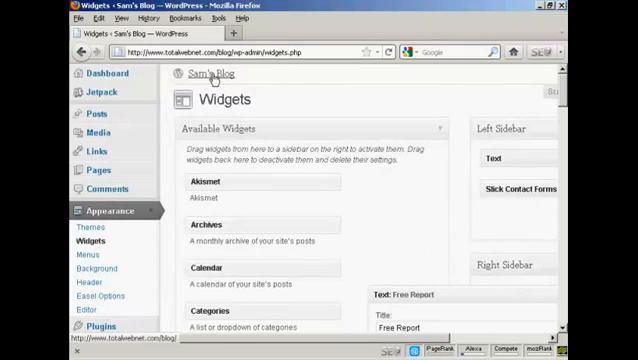
Open the Sam's Blog link in a new browser tab
right_click(210, 73)
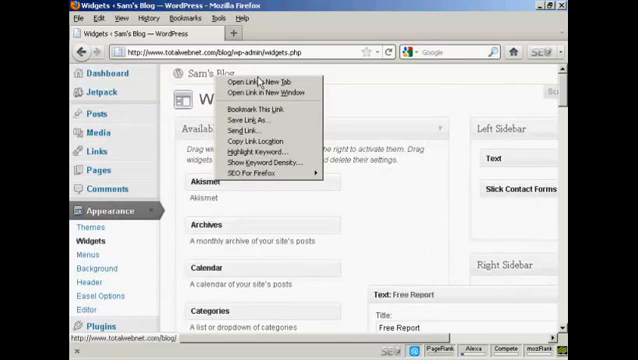
left_click(246, 82)
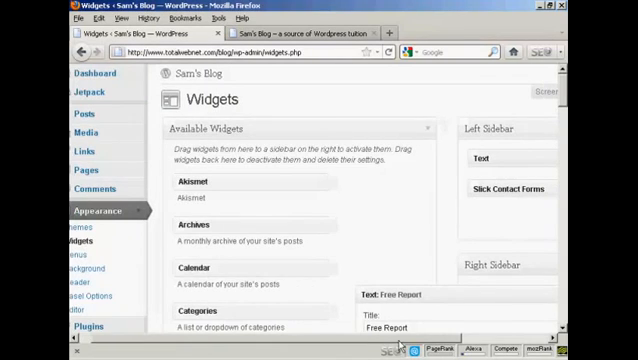
Reload the live blog so the Free Report sign-up form appears in its sidebar
scroll("down", 3)
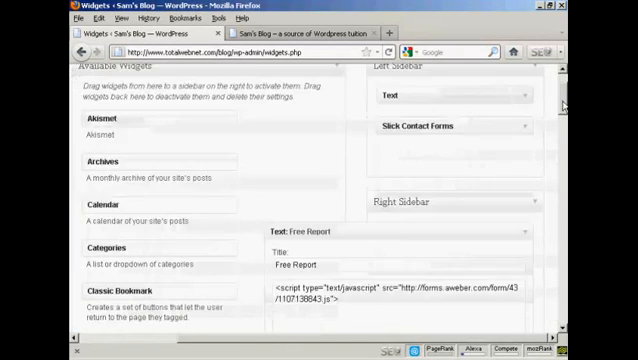
scroll("down", 3)
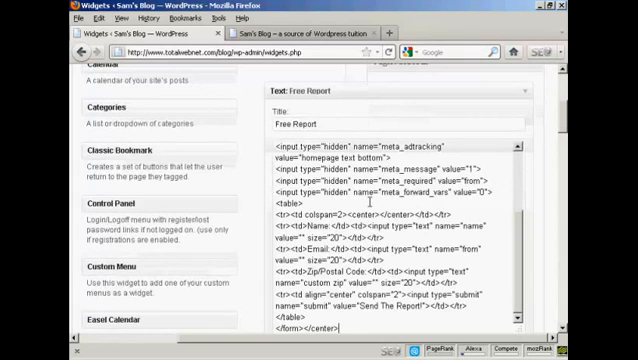
scroll("down", 3)
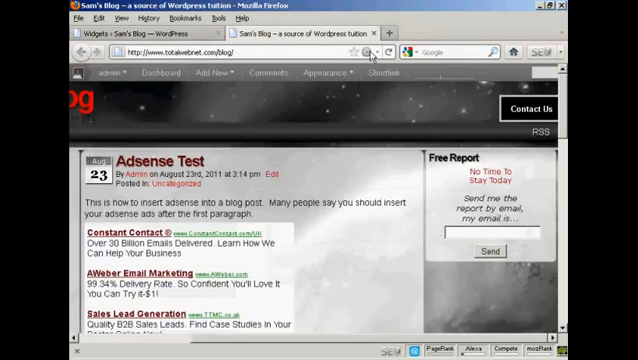
left_click(387, 52)
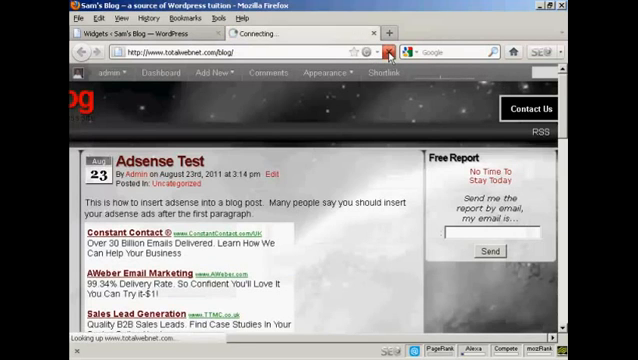